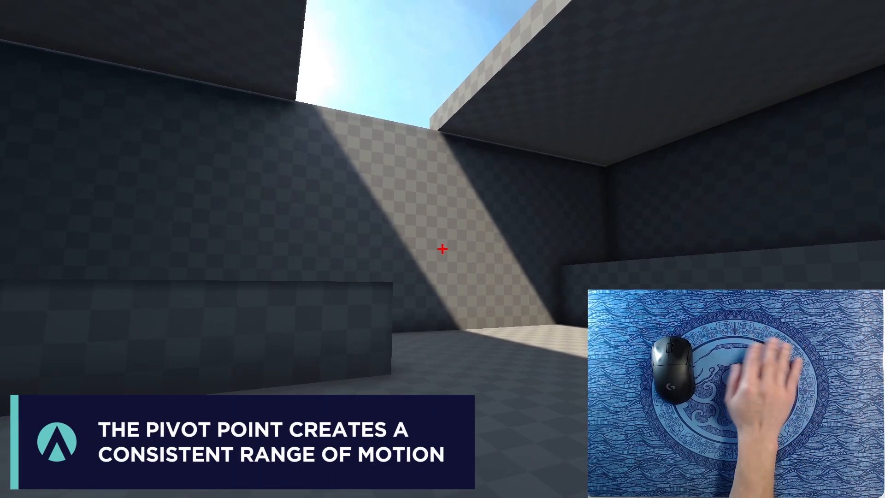
pyautogui.moveTo(694, 361)
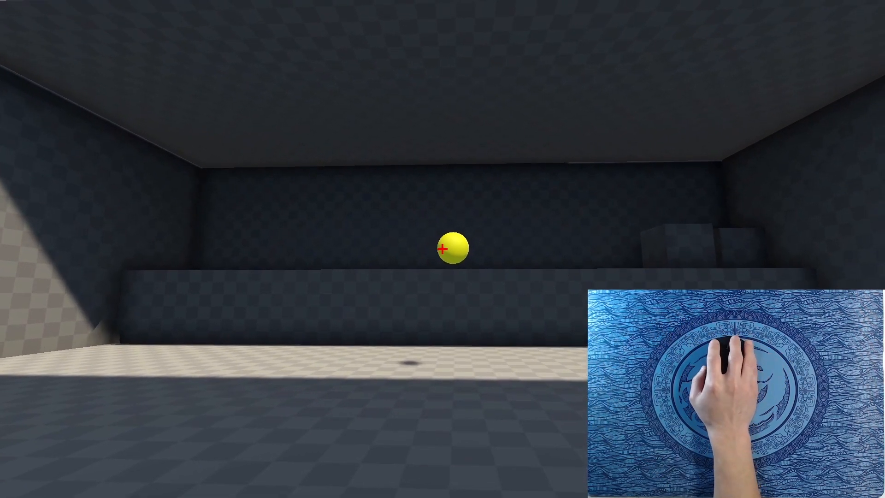
pyautogui.moveTo(728, 350)
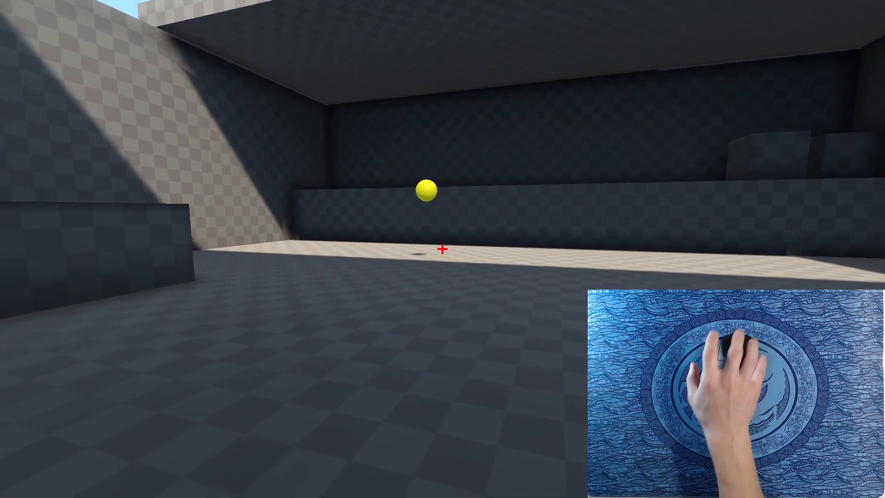
pyautogui.moveTo(734, 349)
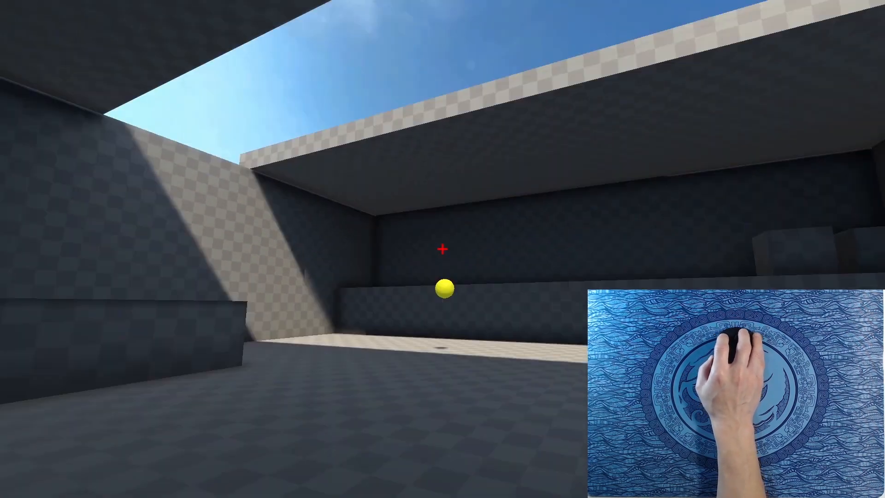